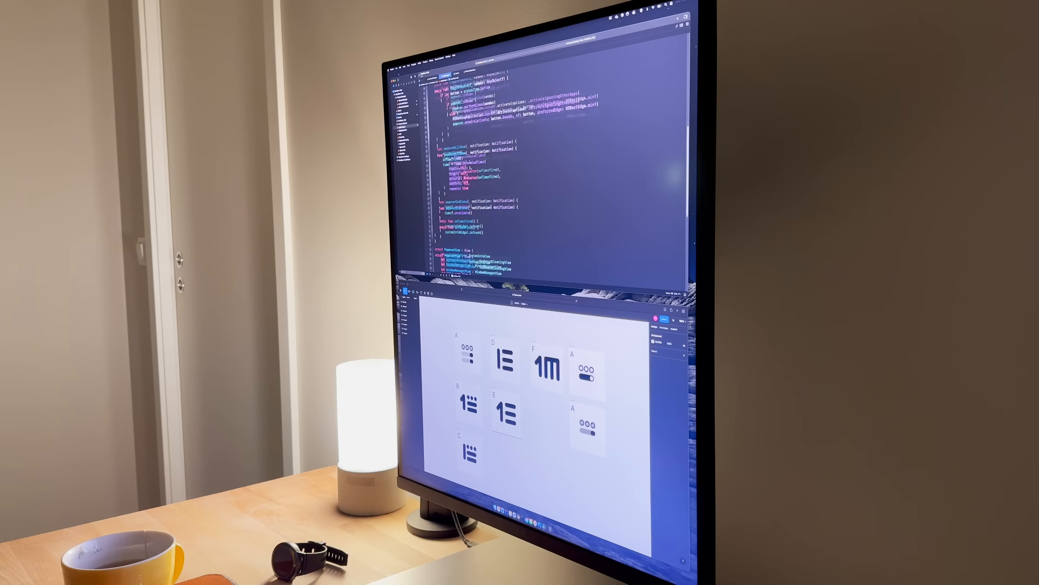
Report the Telegram spam reply as 'Unwanted commercial content or spam' and confirm its removal.
scroll(up, 3)
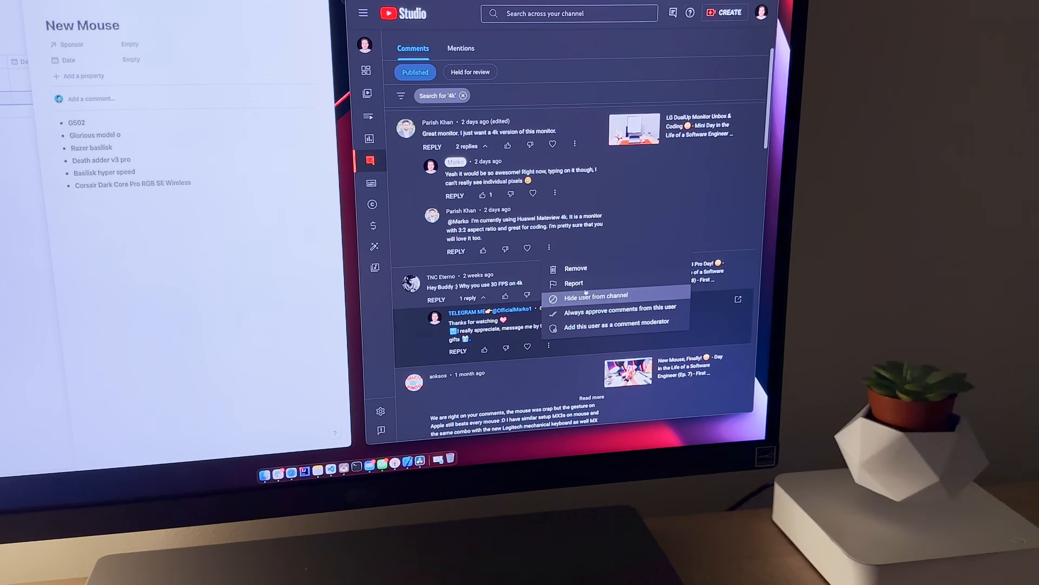
click(573, 283)
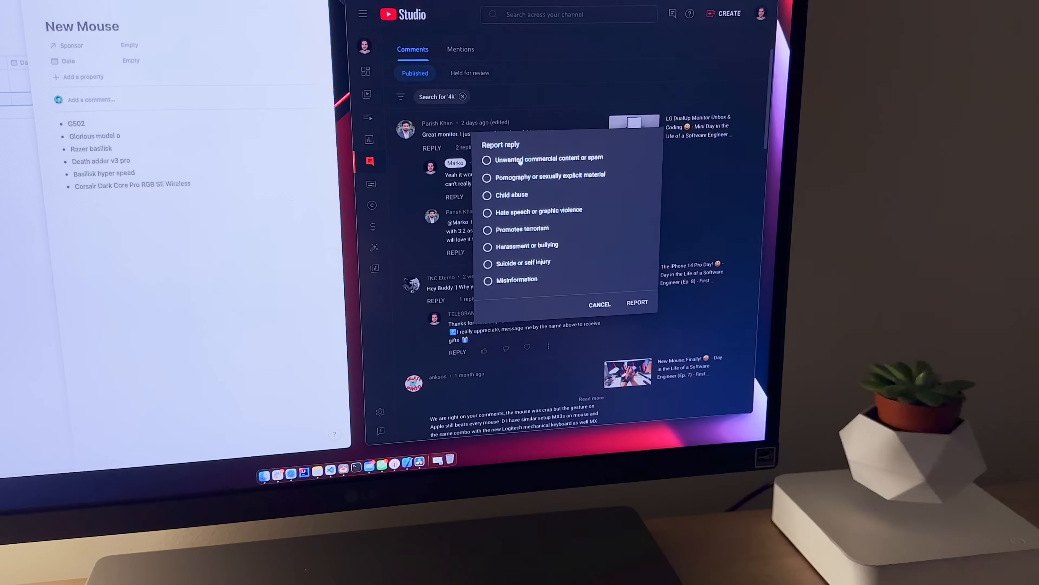
click(487, 160)
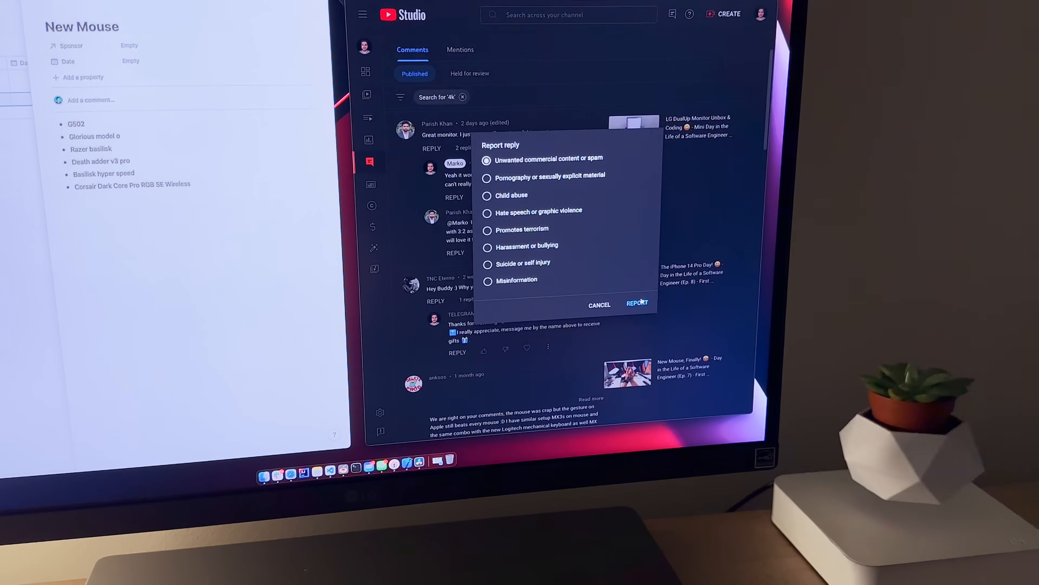
click(636, 303)
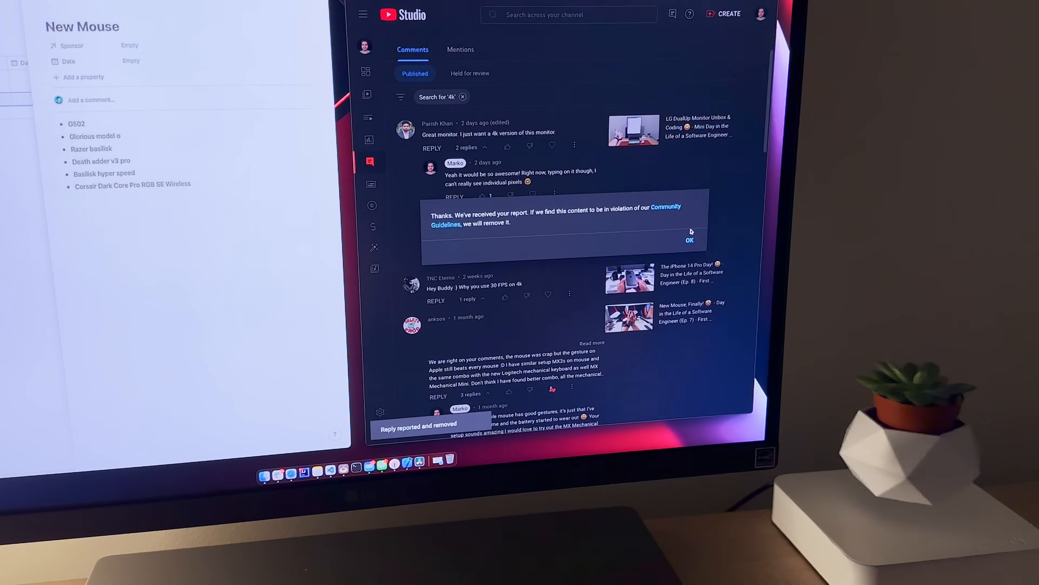
click(690, 240)
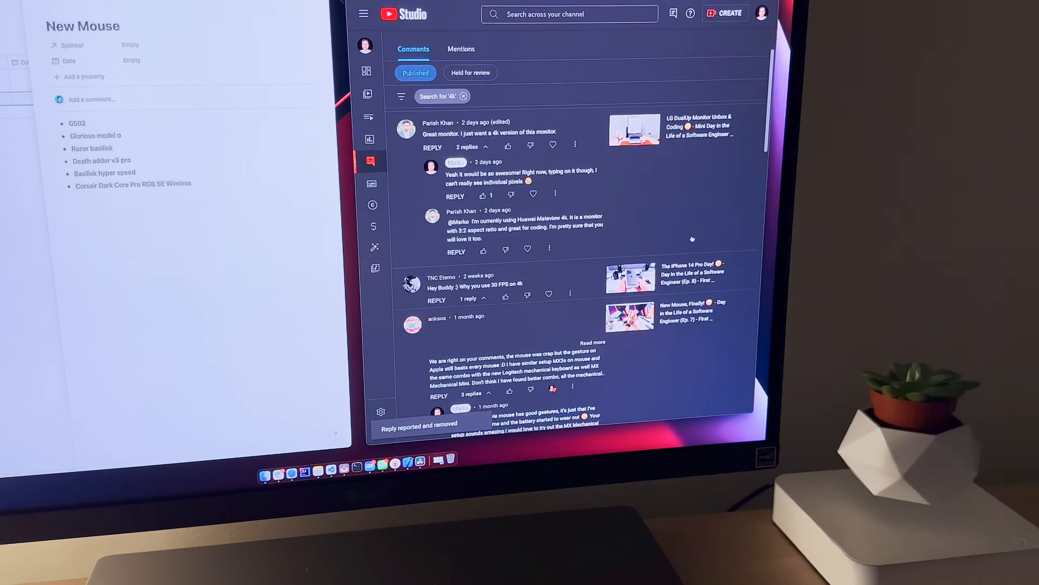